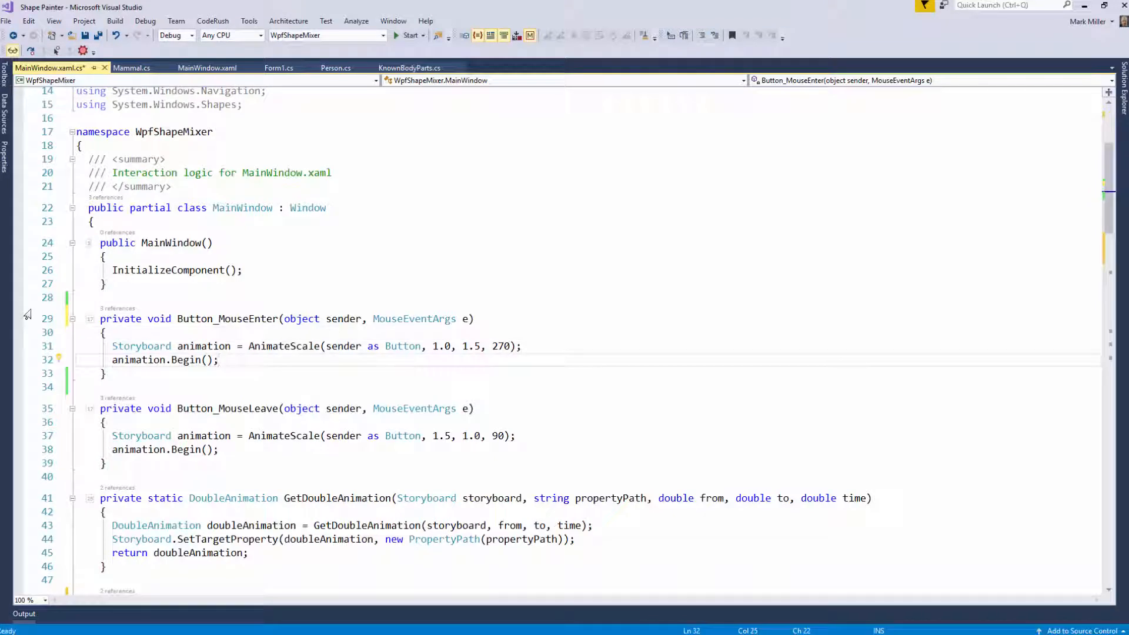
Scroll down to the MainWindow constructor and the Button_MouseEnter handler
scroll(down, 3)
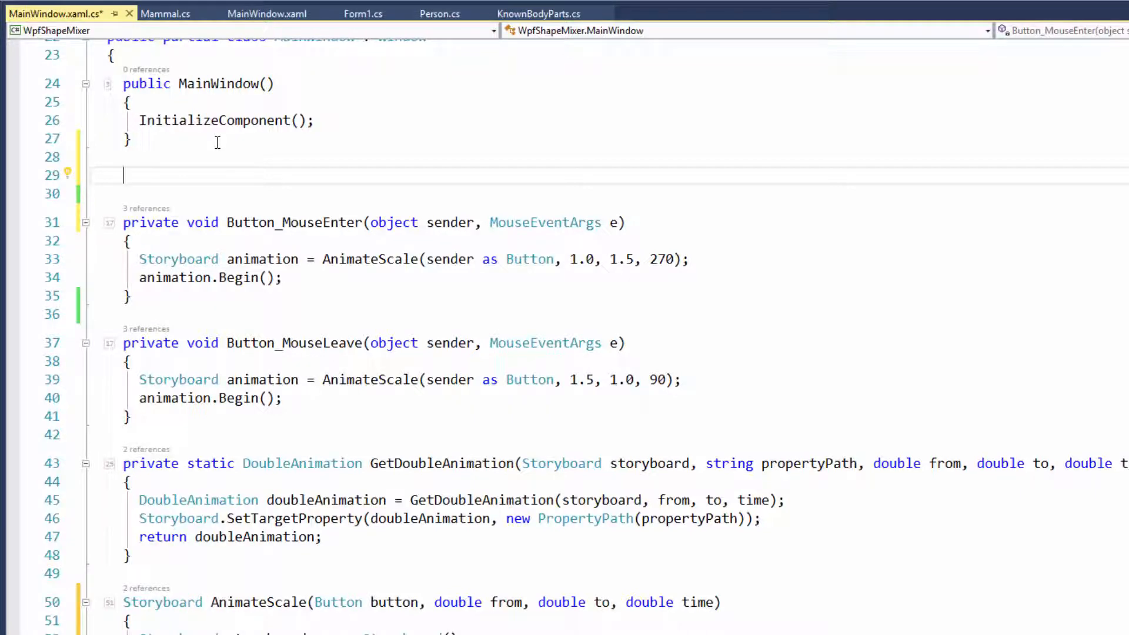
Enter the mb abbreviation and accept it with Tab
text(mb)
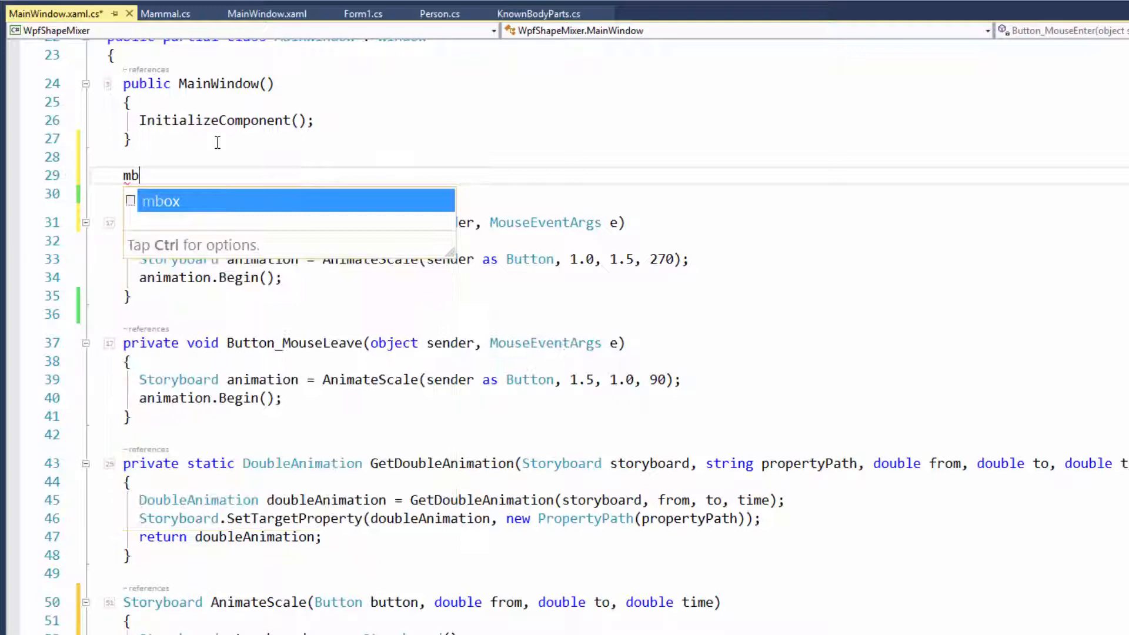
key(Tab)
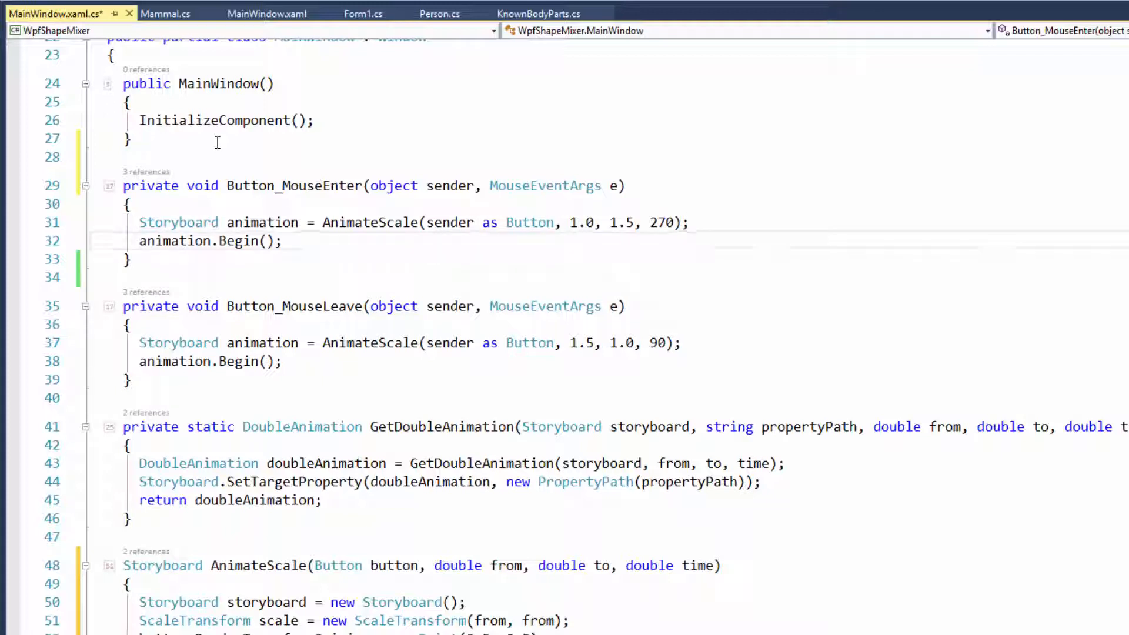
Expand the CodeRush 'm' method template inside Button_MouseEnter and name it Start
click(129, 204)
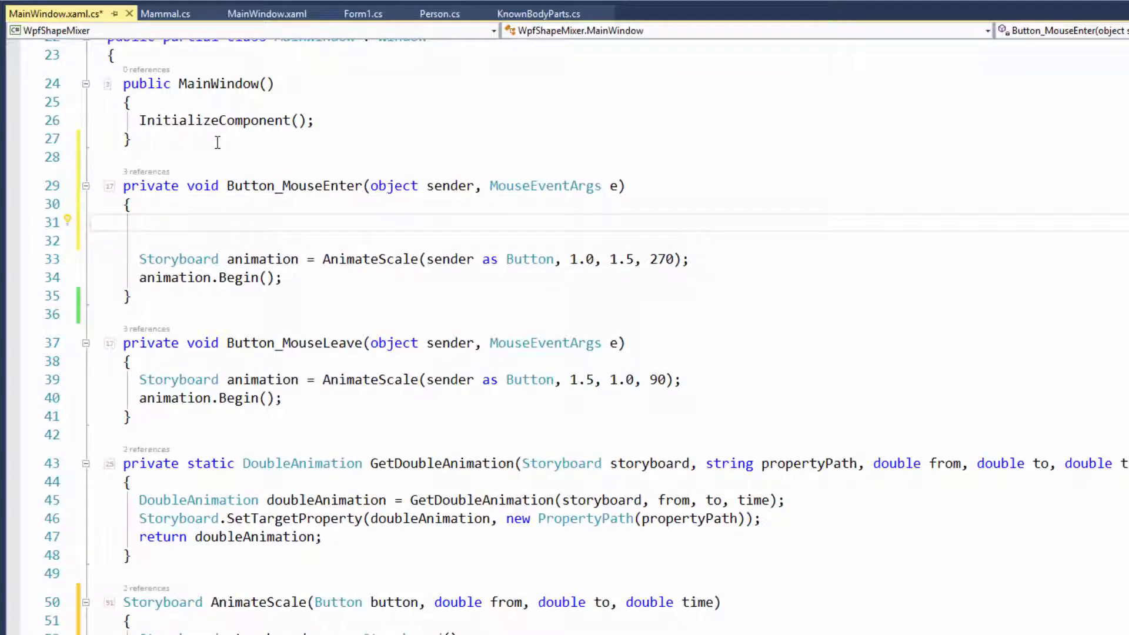
text(me()
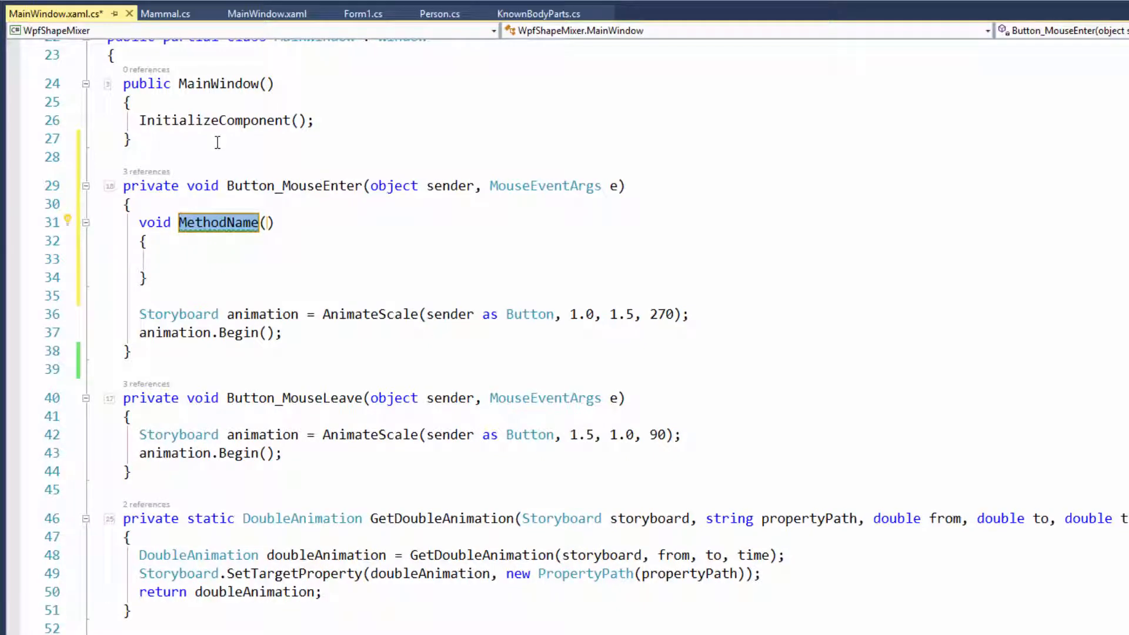
text(Start)
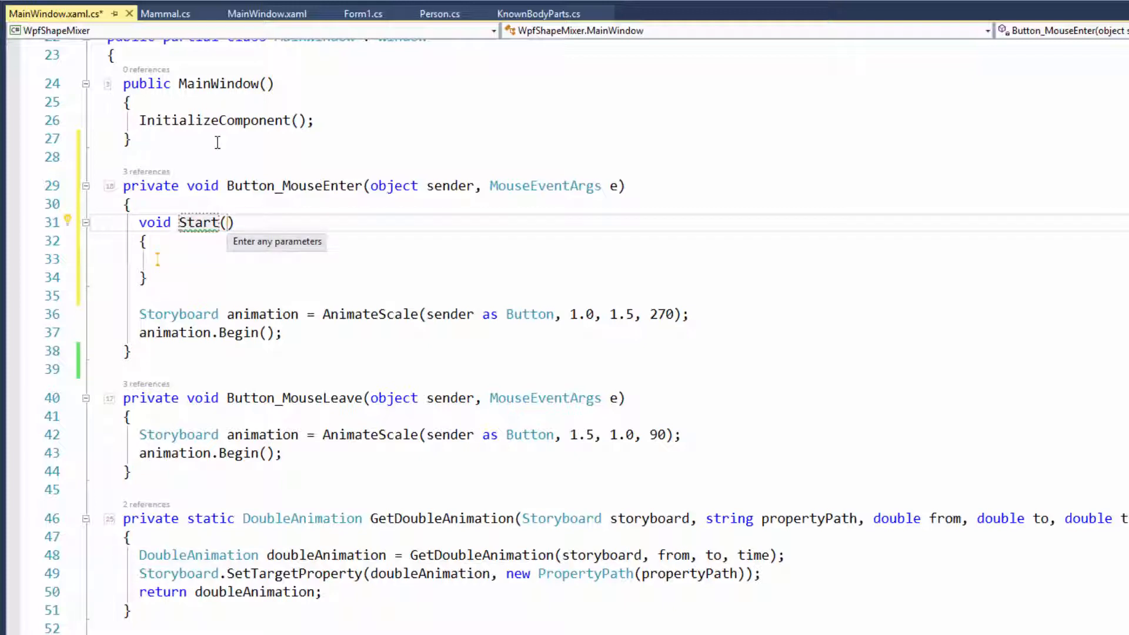
Fill in Start's parameters: a string named msg, then a precision parameter
text(string paramName)
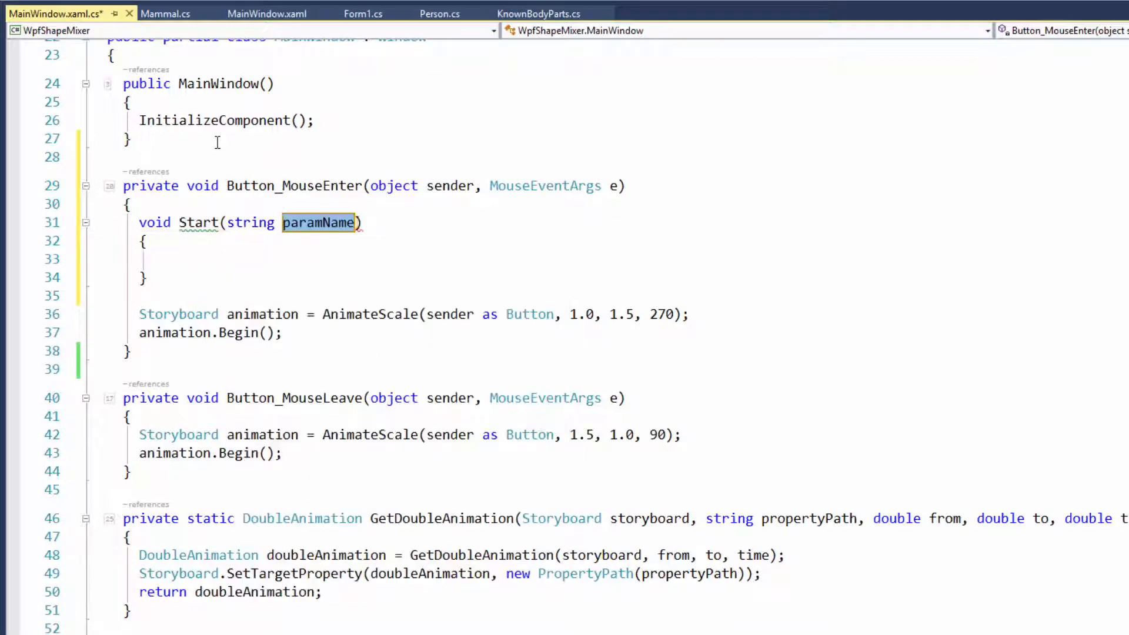
text(msg, int count)
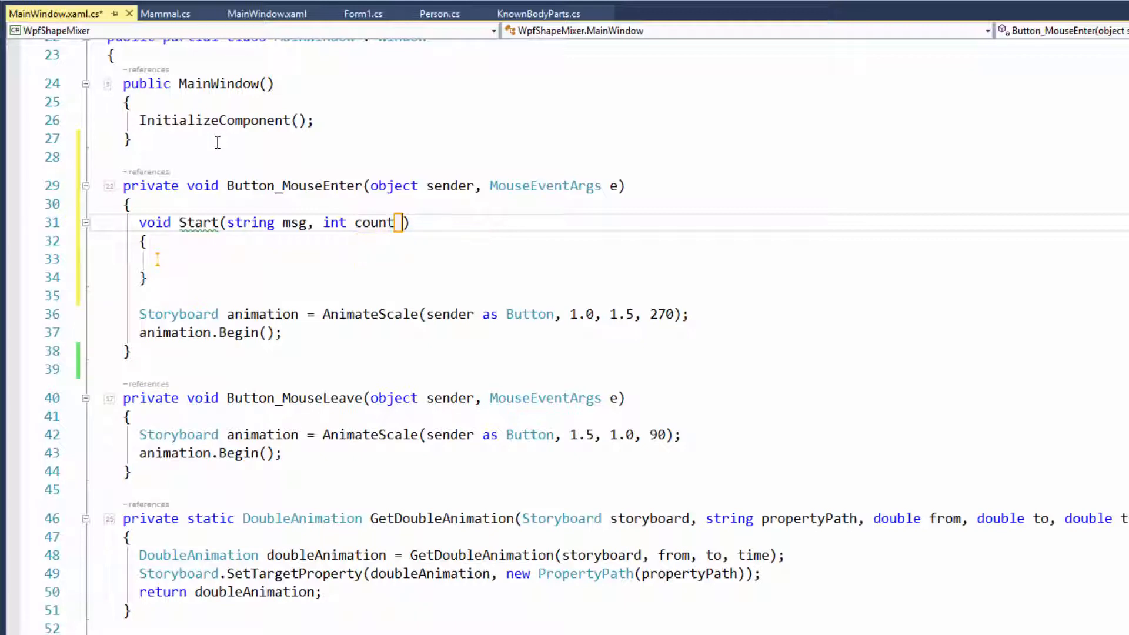
text(v)
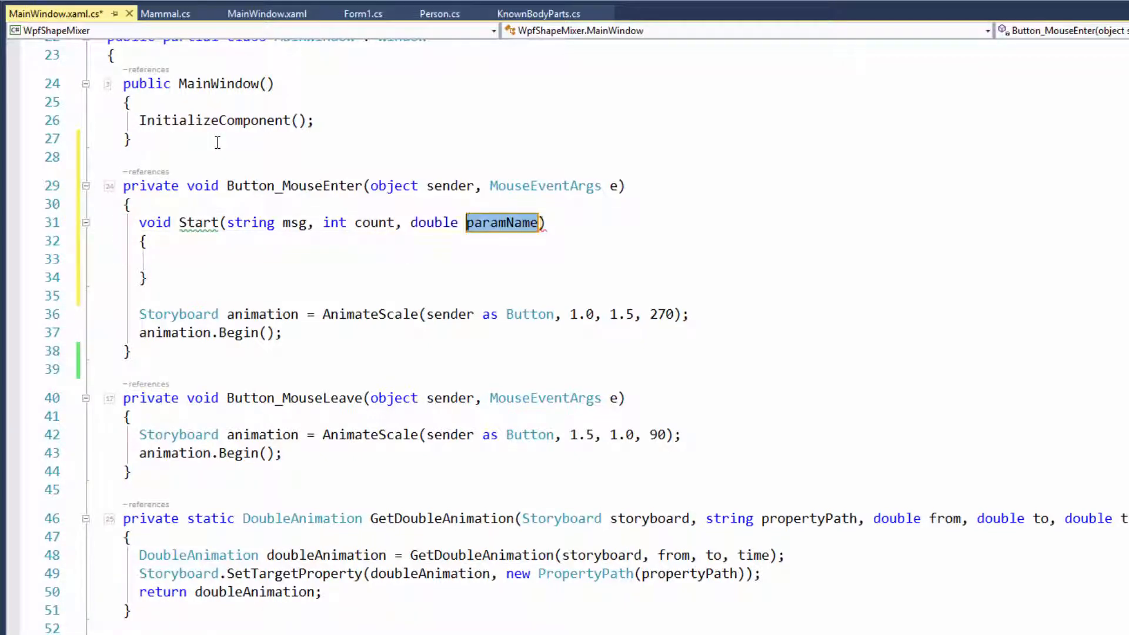
text(precision)
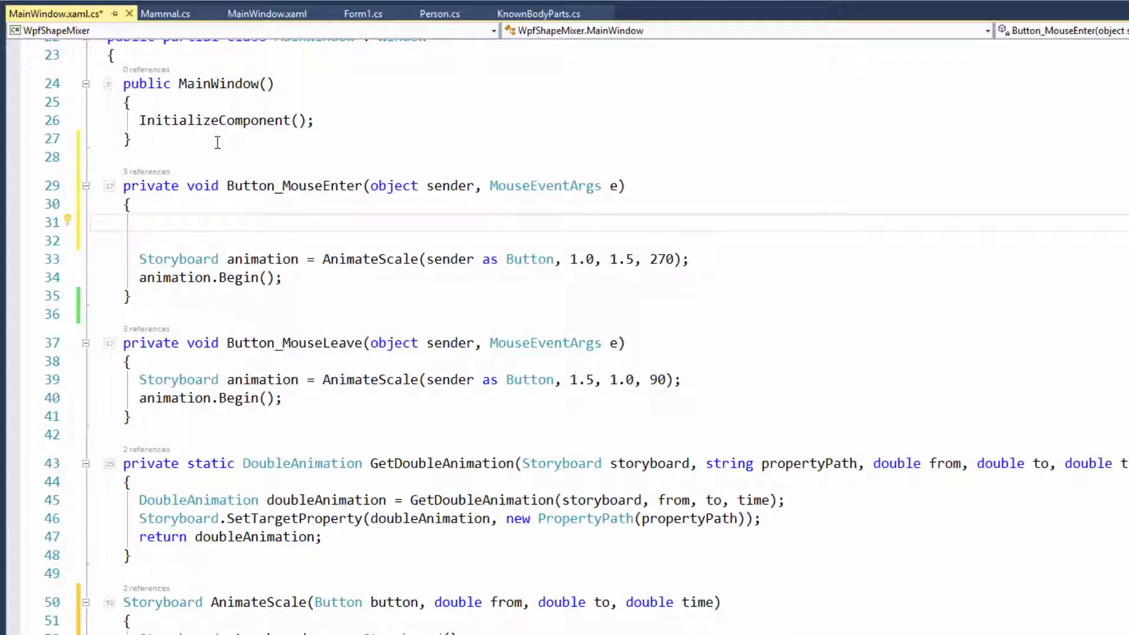
click(140, 222)
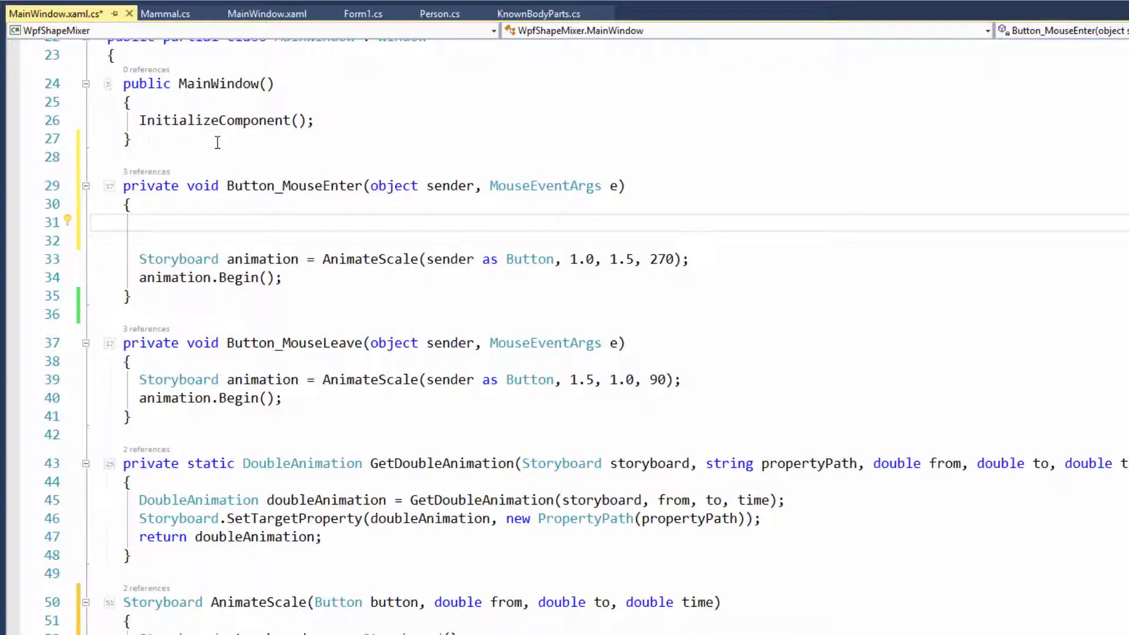
click(141, 222)
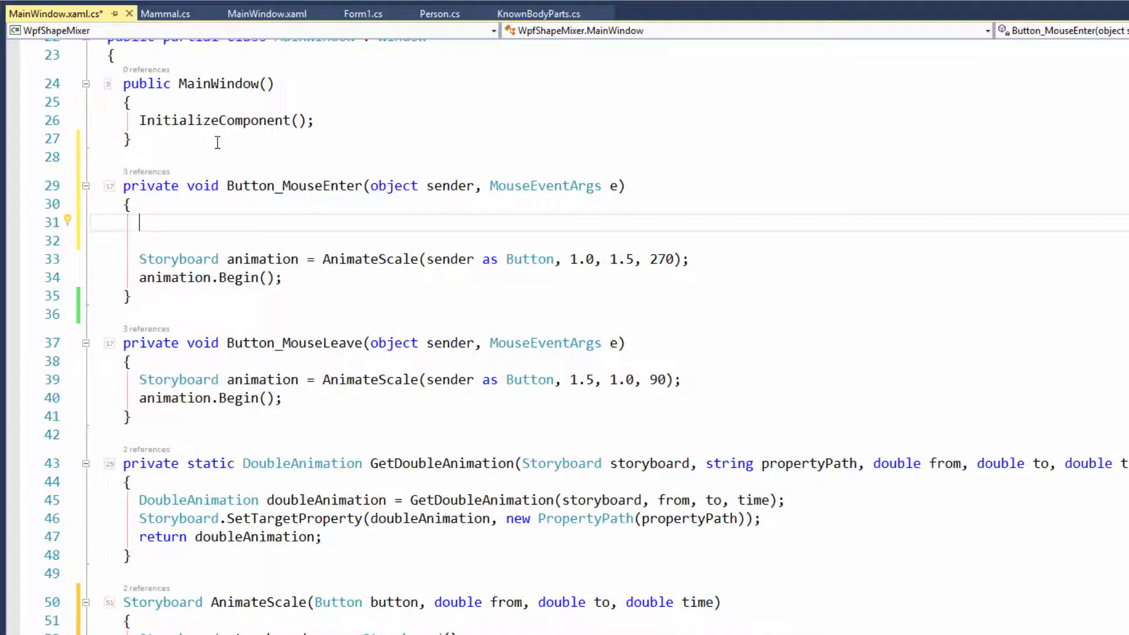
mouse_move(22, 578)
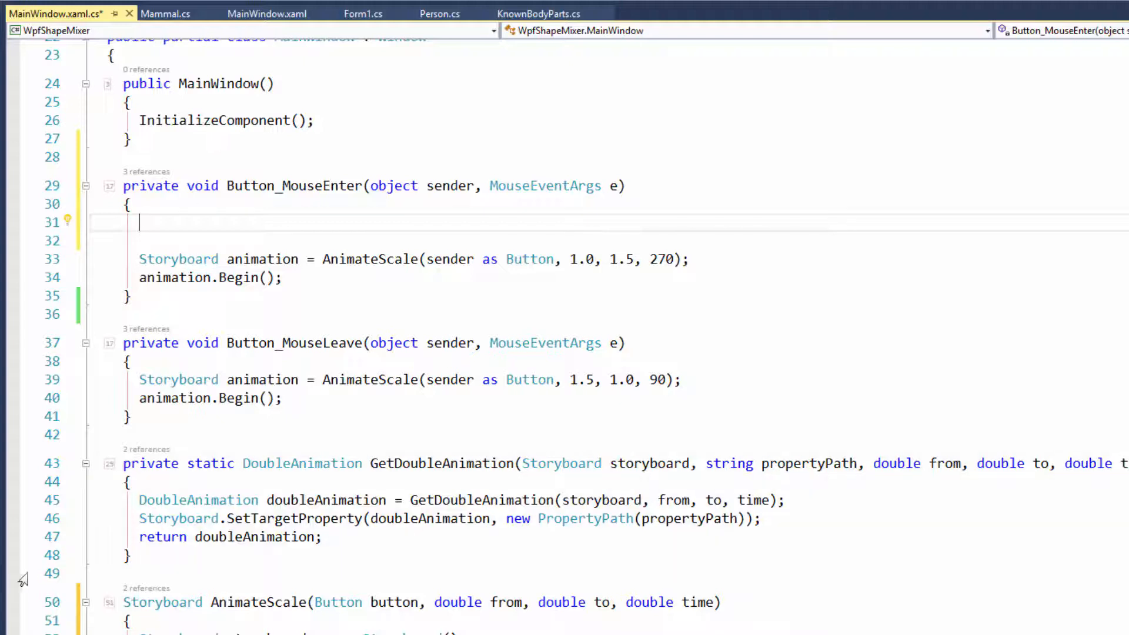